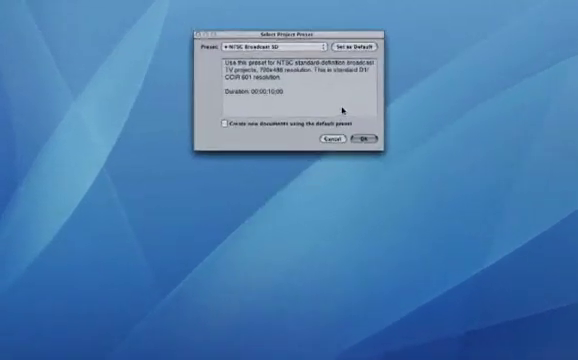
# Confirm the NTSC Broadcast SD preset so a new empty project opens
pyautogui.click(360, 140)
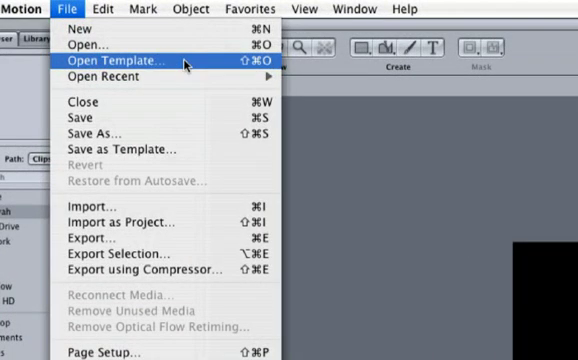
# Open a 3D Text Projects template with a drop zone and 'Text Here 1' title
pyautogui.click(116, 60)
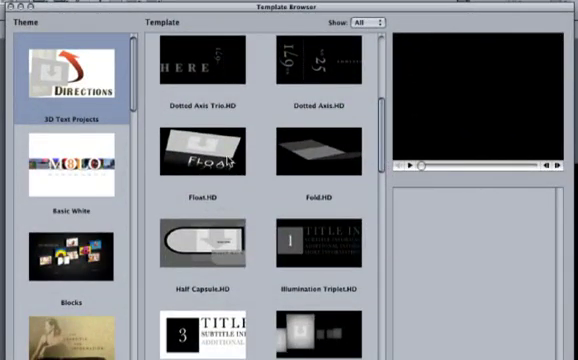
pyautogui.click(208, 152)
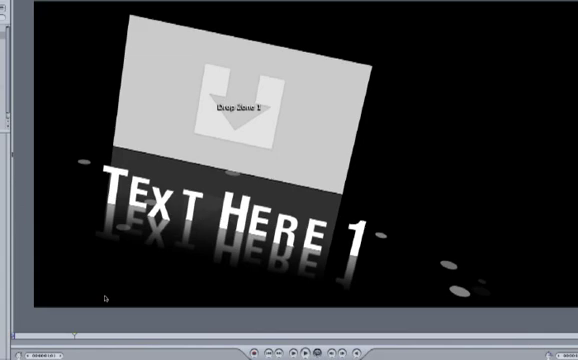
pyautogui.moveTo(208, 252)
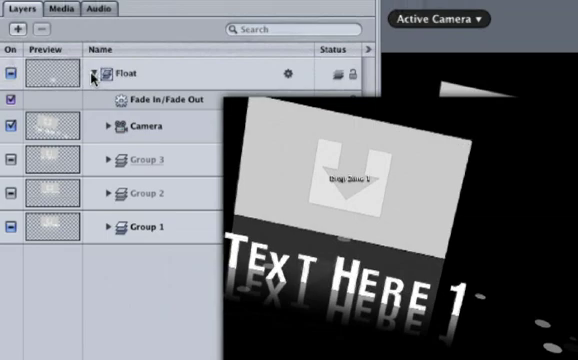
# Delete the Fade In/Fade Out behaviour and expand Group 1 to show its layers
pyautogui.click(96, 76)
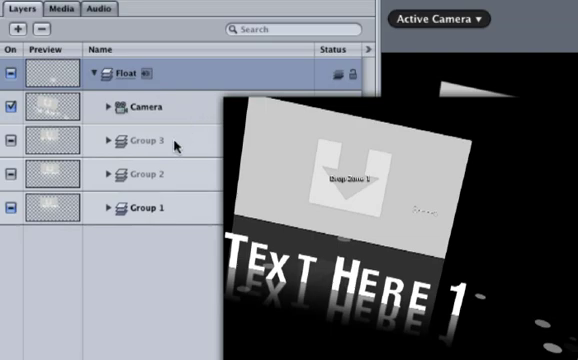
pyautogui.click(140, 174)
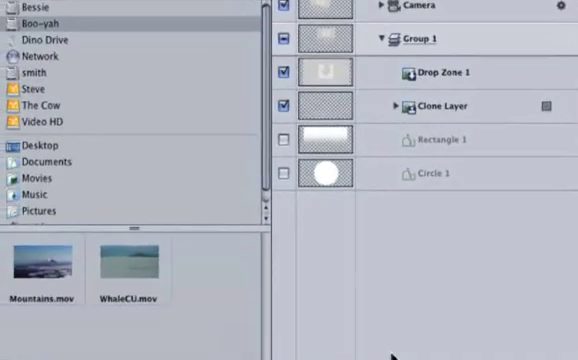
pyautogui.moveTo(48, 262)
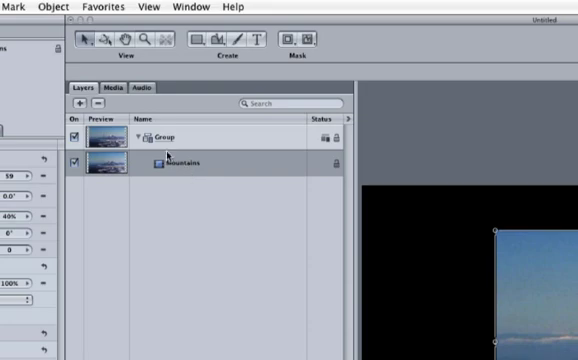
# Clone the Mountains clip and flip it with Rotation X 180 as a reflection beneath
pyautogui.click(54, 8)
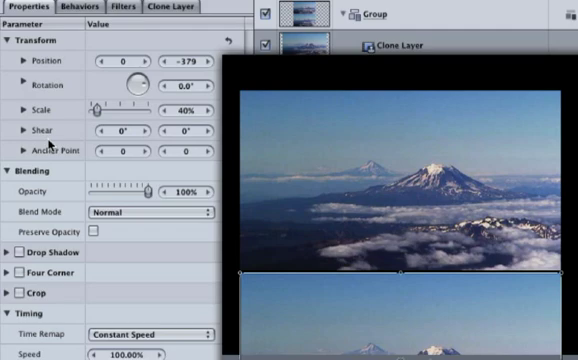
pyautogui.click(190, 94)
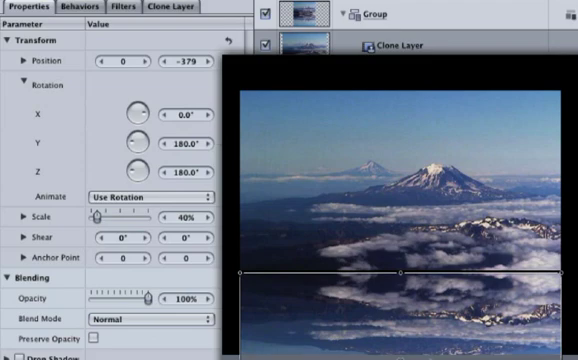
pyautogui.moveTo(444, 250)
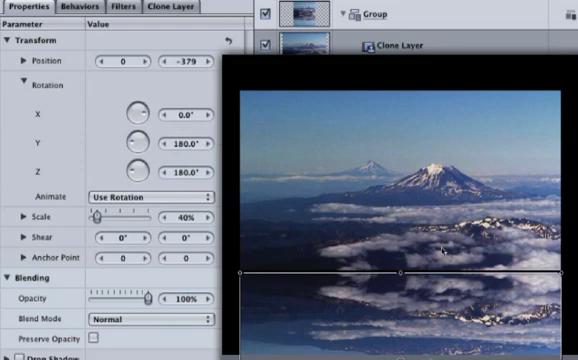
pyautogui.doubleClick(184, 146)
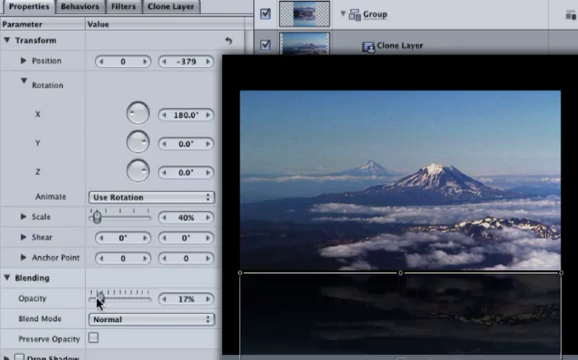
# Fade the reflection clone down to about 17% opacity
pyautogui.moveTo(108, 298); pyautogui.dragTo(96, 298)
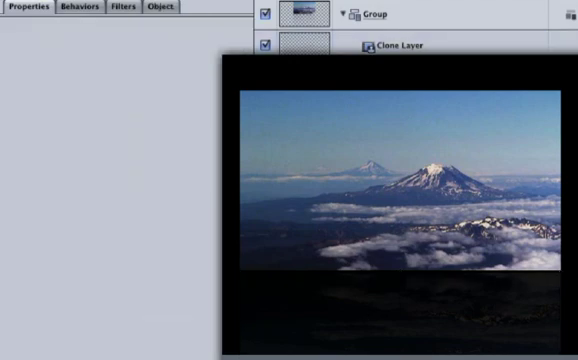
pyautogui.click(396, 48)
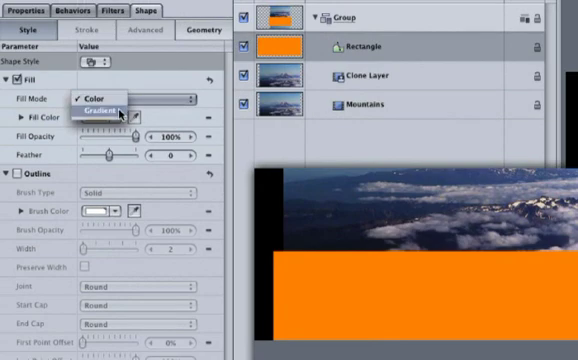
# Set the rectangle's Fill Mode to Gradient using the Grayscale preset
pyautogui.click(104, 108)
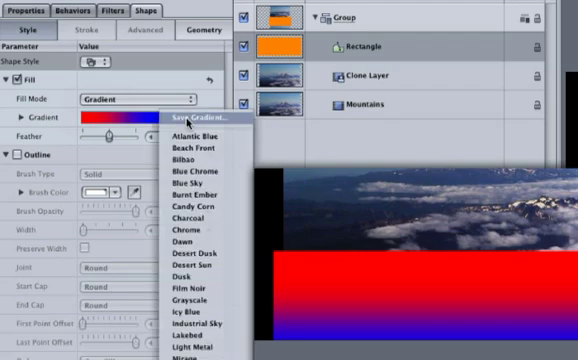
pyautogui.moveTo(184, 238)
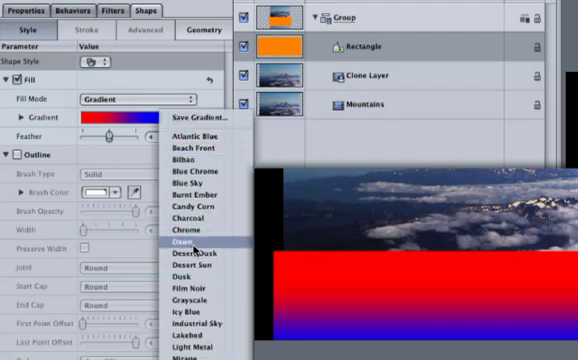
pyautogui.moveTo(200, 180)
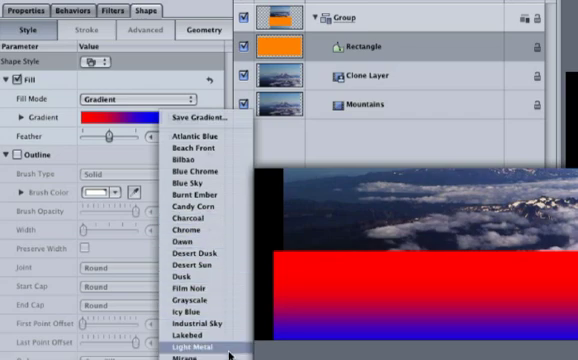
pyautogui.moveTo(200, 184)
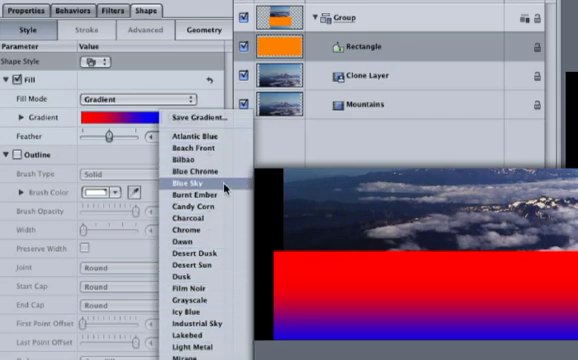
pyautogui.moveTo(204, 300)
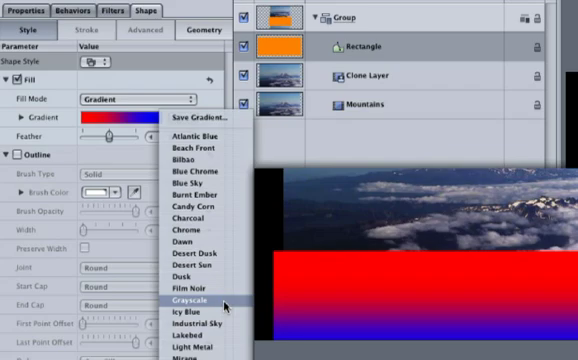
pyautogui.click(188, 296)
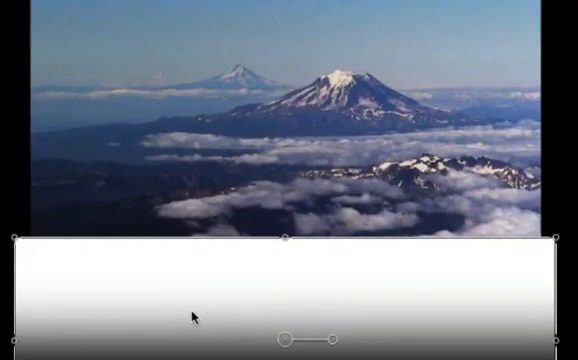
# Edit the rectangle's gradient on canvas so it runs vertically, reversed, across the reflection
pyautogui.rightClick(196, 318)
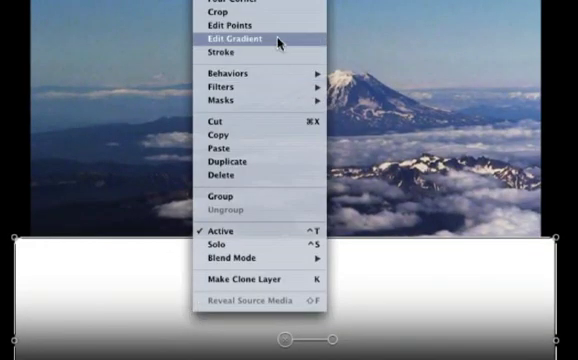
pyautogui.click(240, 40)
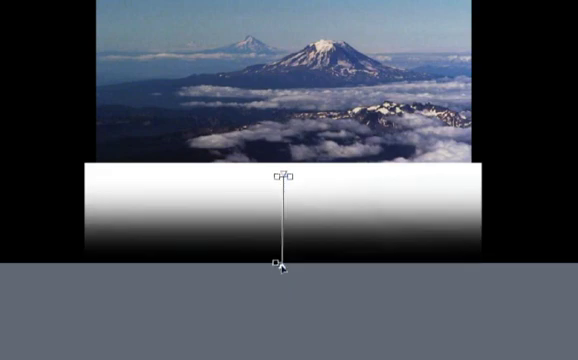
pyautogui.moveTo(280, 176); pyautogui.dragTo(280, 118)
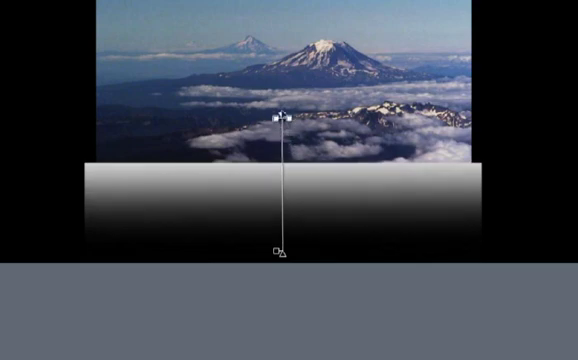
pyautogui.moveTo(284, 118); pyautogui.dragTo(284, 68)
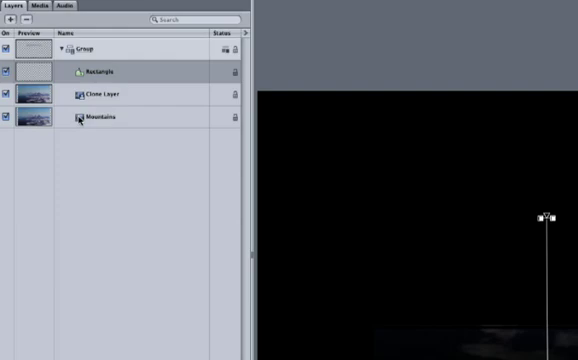
pyautogui.moveTo(110, 120)
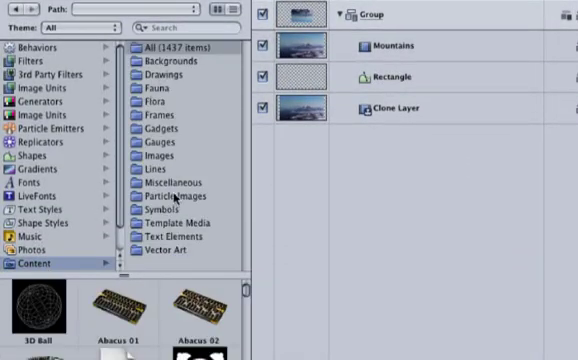
# Apply Fire Crawl.mov from the Library's Content > Fire folder into the group
pyautogui.click(184, 118)
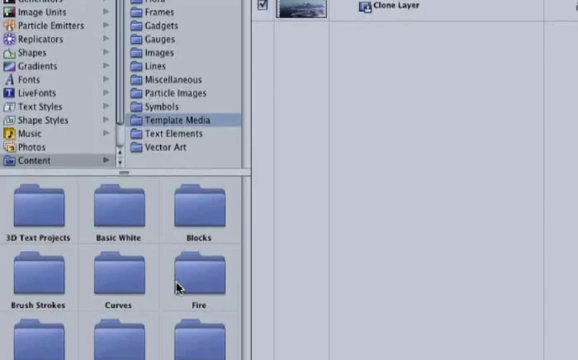
pyautogui.doubleClick(204, 290)
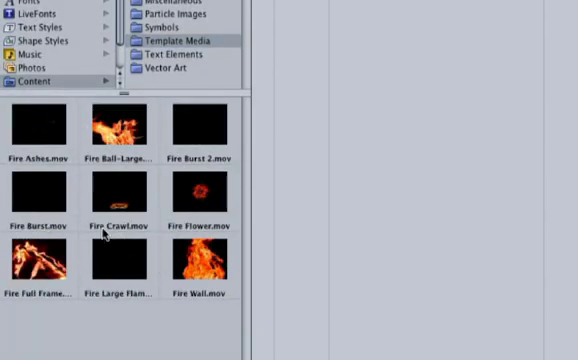
pyautogui.moveTo(144, 232)
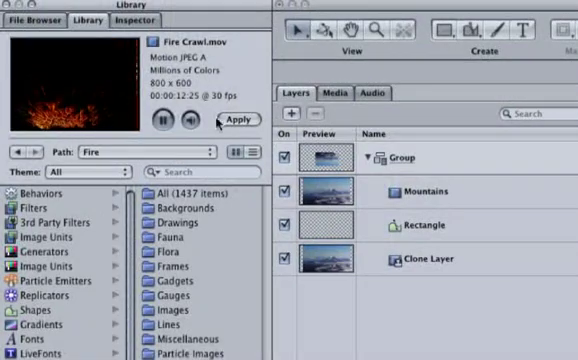
pyautogui.click(232, 122)
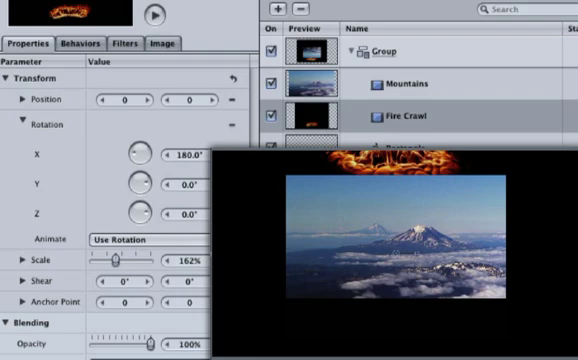
pyautogui.moveTo(198, 128)
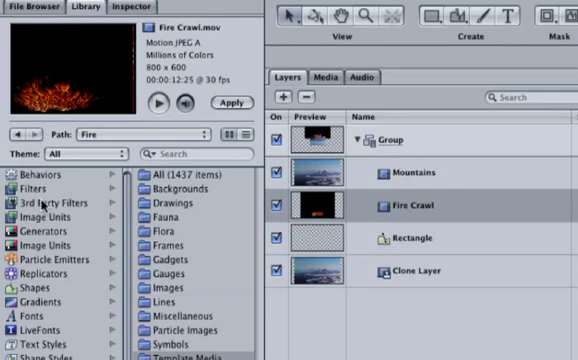
# Drag the Displace distortion filter from Library > Filters onto the Clone Layer
pyautogui.click(36, 192)
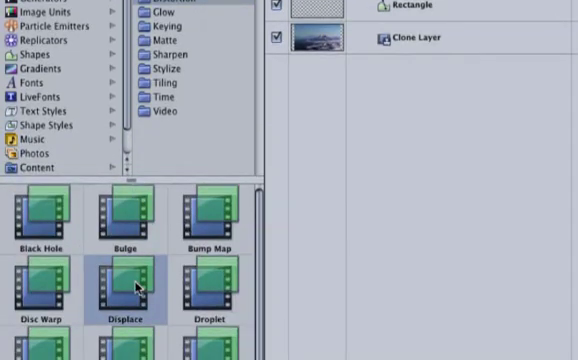
pyautogui.moveTo(136, 284); pyautogui.dragTo(390, 180)
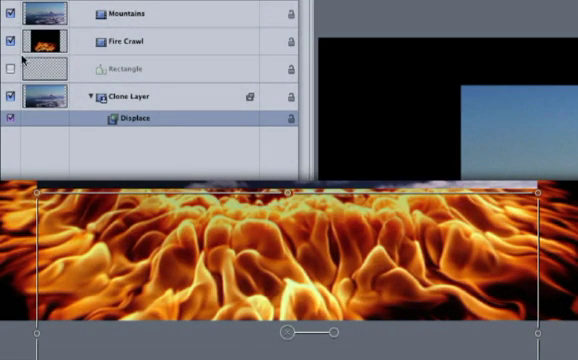
pyautogui.click(12, 42)
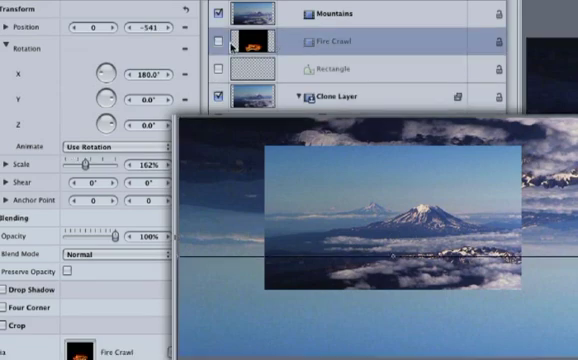
# Toggle Fire Crawl's visibility and solo to compare the fire clip and displaced reflection
pyautogui.click(220, 42)
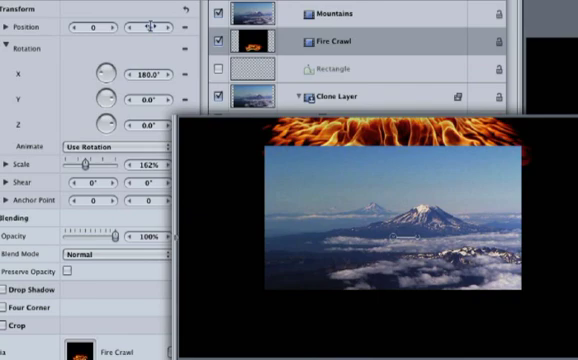
pyautogui.click(222, 8)
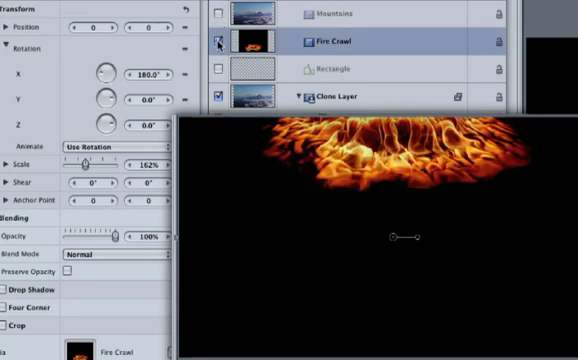
pyautogui.click(220, 40)
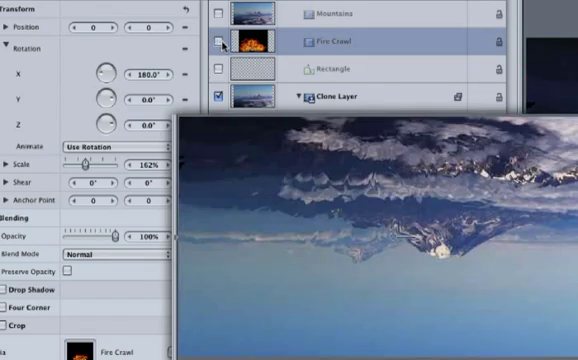
# Test the fire clip's Scale slider, reset it to 162%, and leave the layer hidden
pyautogui.moveTo(90, 164); pyautogui.dragTo(120, 164)
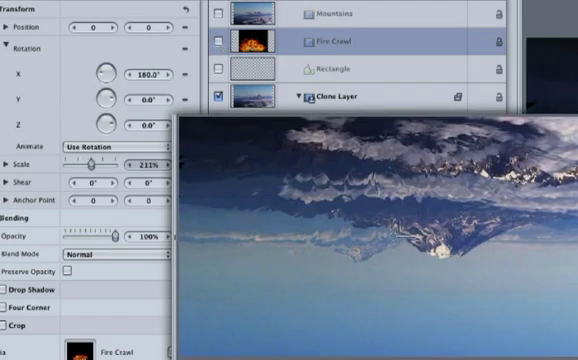
pyautogui.moveTo(126, 162); pyautogui.dragTo(80, 162)
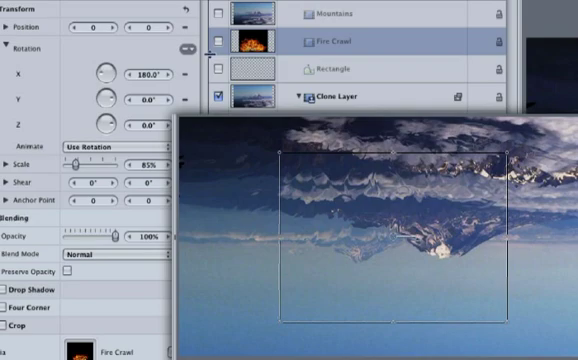
pyautogui.click(222, 42)
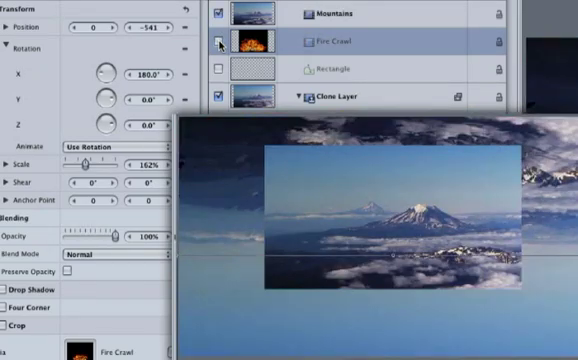
pyautogui.click(220, 42)
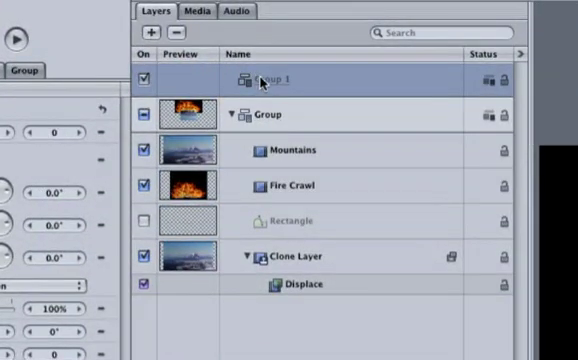
# Rename Fire Crawl's new group to Fire
pyautogui.doubleClick(276, 76)
pyautogui.write('Fire')
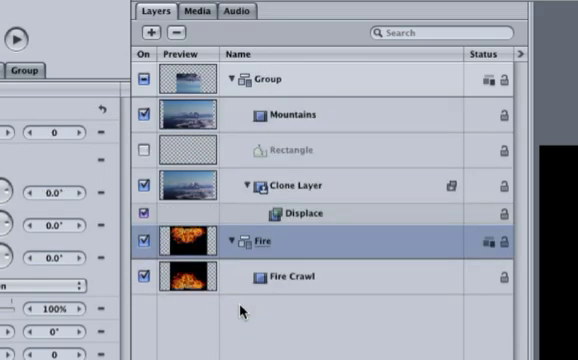
# Group Rectangle with Clone Layer and rename the new group Reflection
pyautogui.click(290, 184)
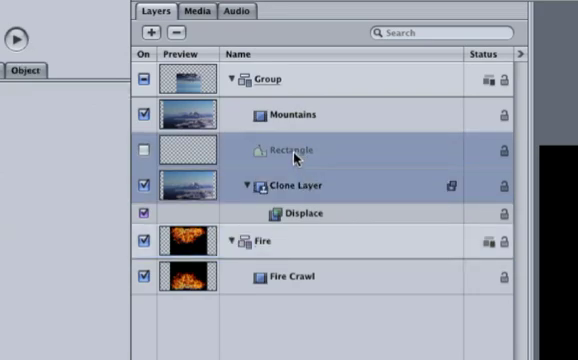
pyautogui.rightClick(296, 150)
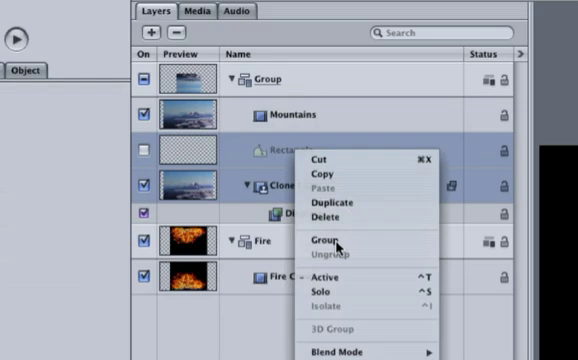
pyautogui.click(340, 240)
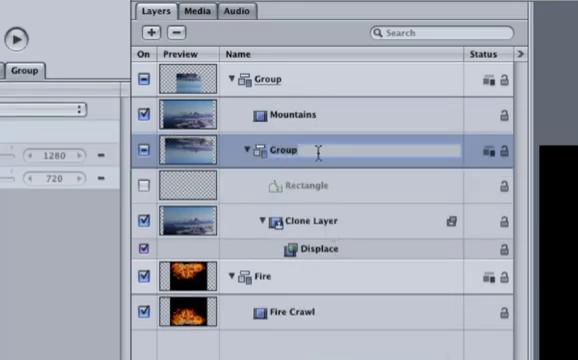
pyautogui.write('Reflection')
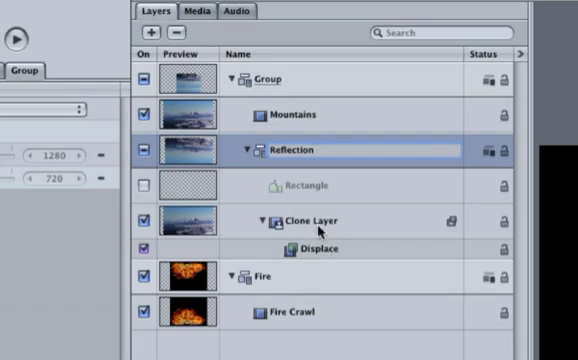
pyautogui.moveTo(318, 252)
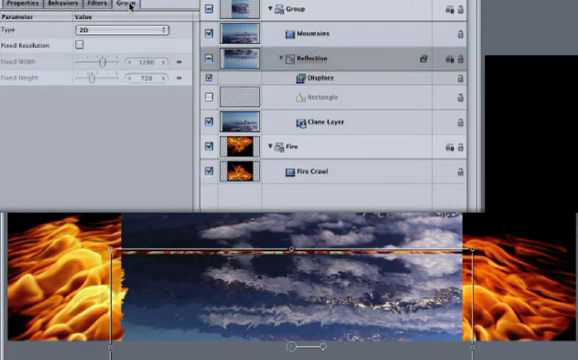
# Show the Reflection group's Displace filter settings in the Inspector Filters pane
pyautogui.click(80, 48)
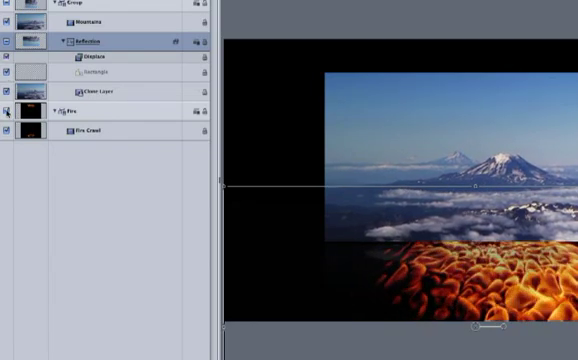
# Bring up the Add Filter menu's Blur category listing Gaussian, Radial and Zoom Blur
pyautogui.click(8, 112)
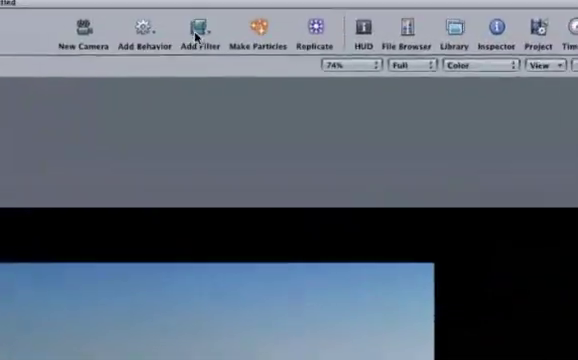
pyautogui.click(204, 30)
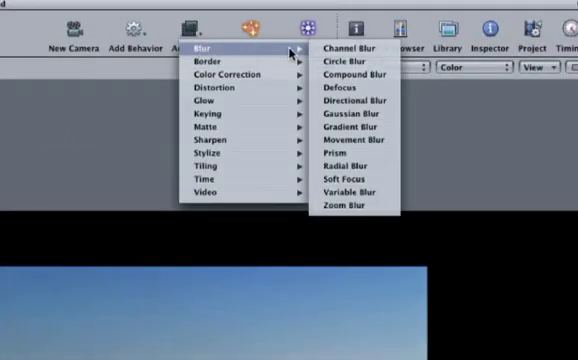